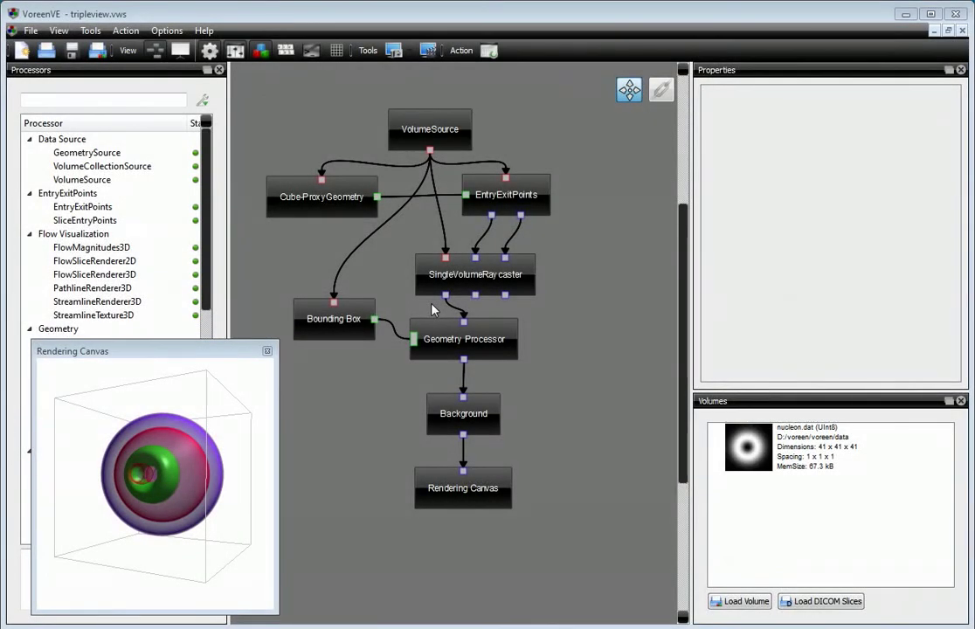
mouse_move(388, 349)
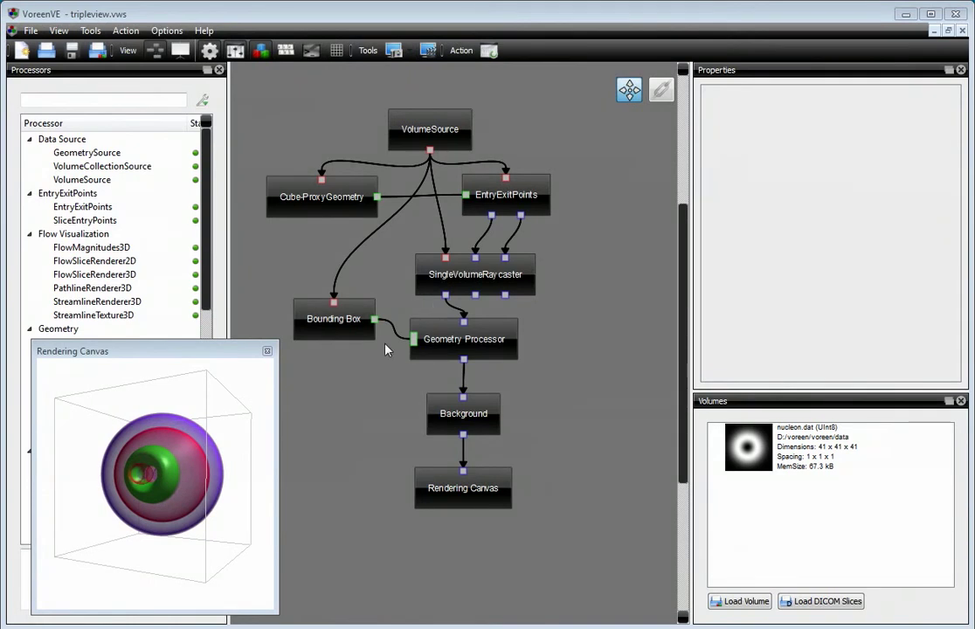
- Filter the processor list to 'canvas' and leave the nucleon network with SingleVolumeRaycaster unchanged
left_click_drag(387, 350, 220, 520)
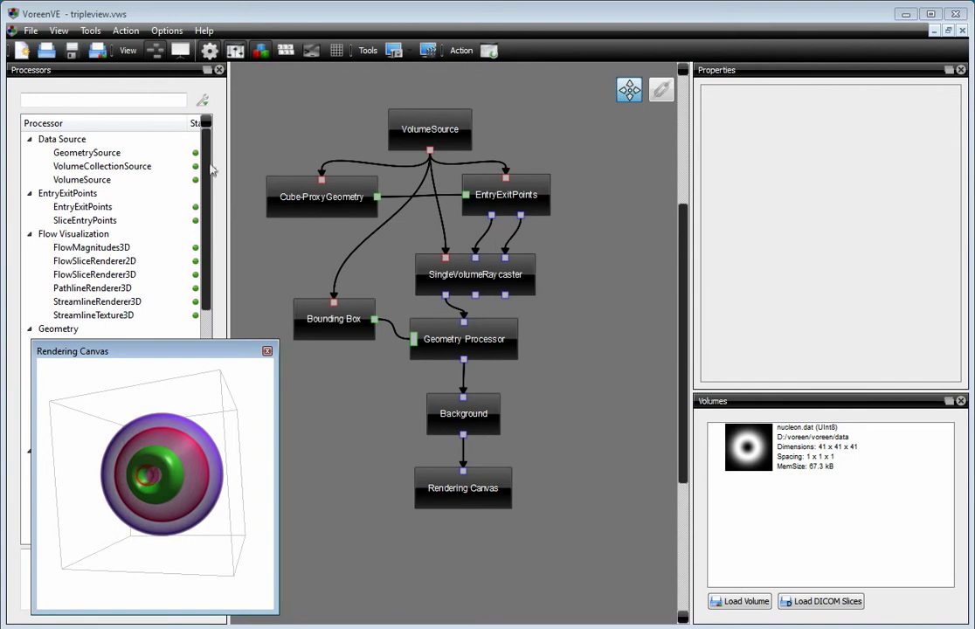
type("c")
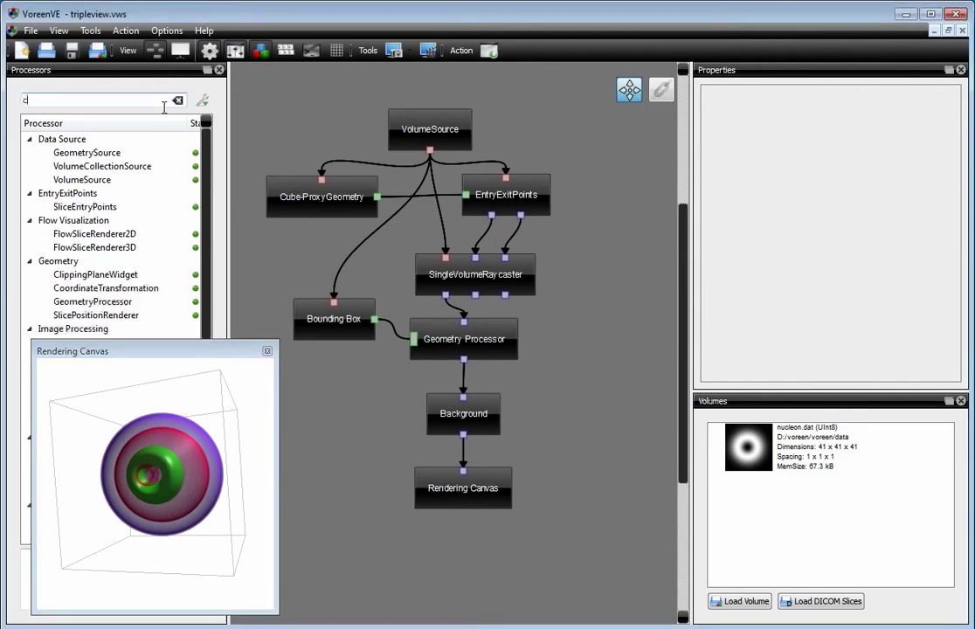
type("anvas")
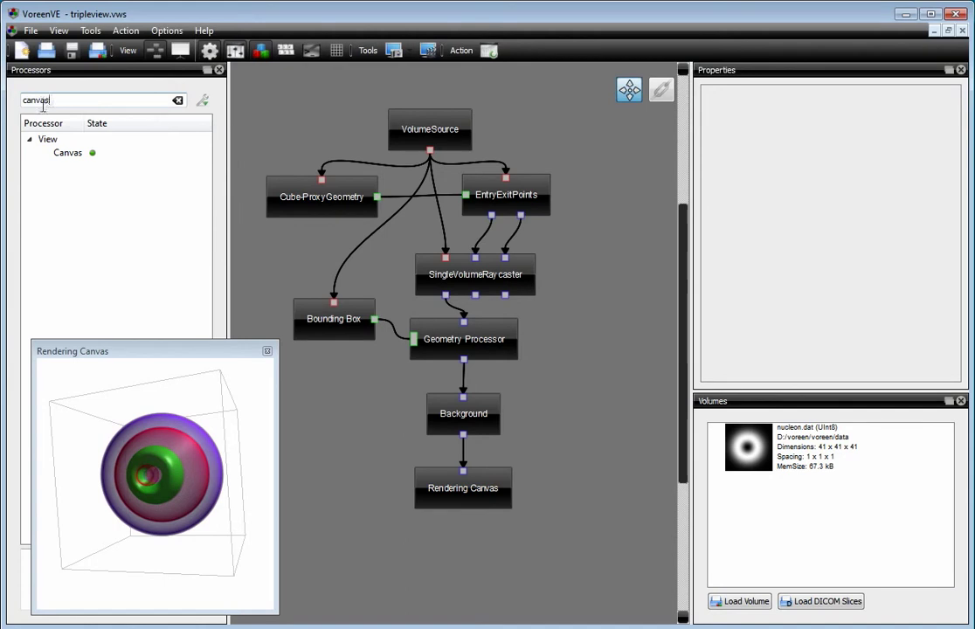
left_click(66, 152)
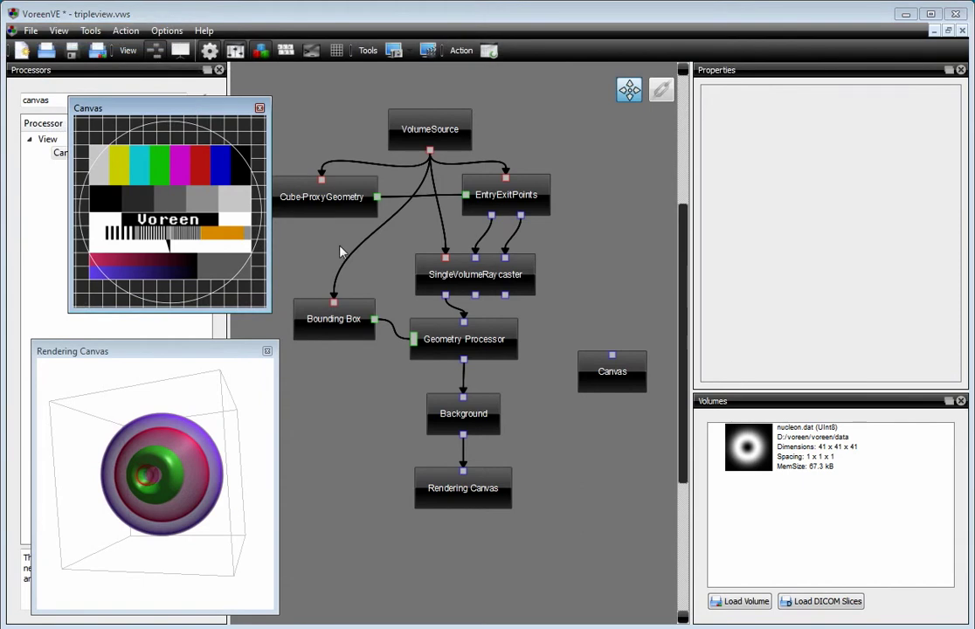
left_click(475, 273)
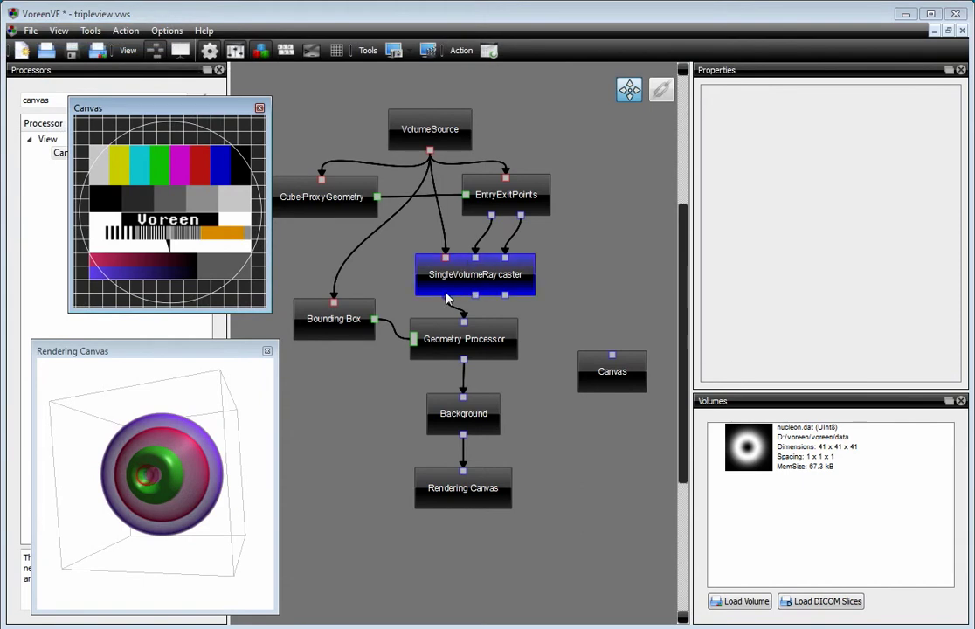
mouse_move(515, 253)
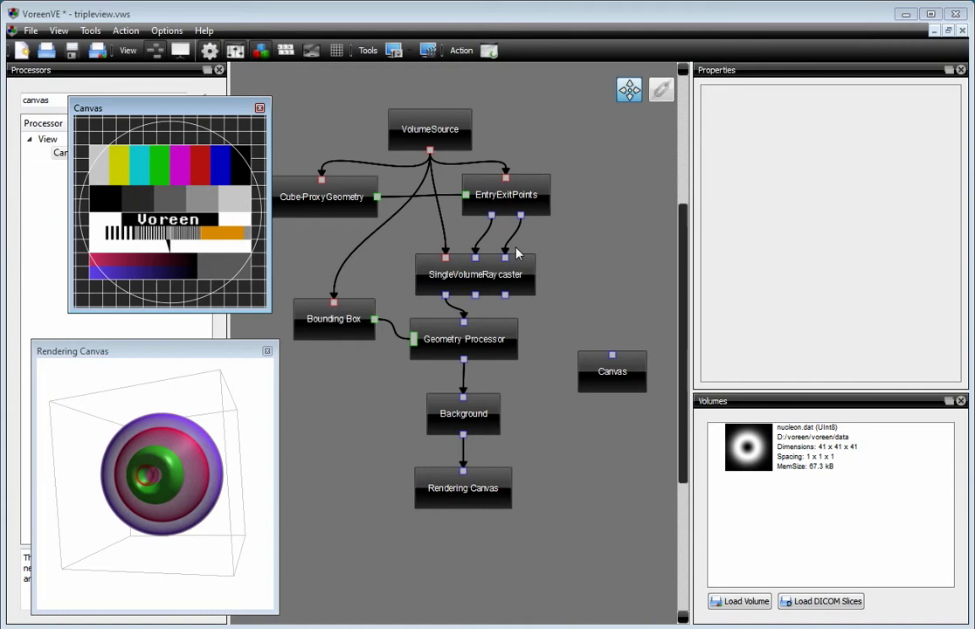
left_click_drag(521, 216, 611, 354)
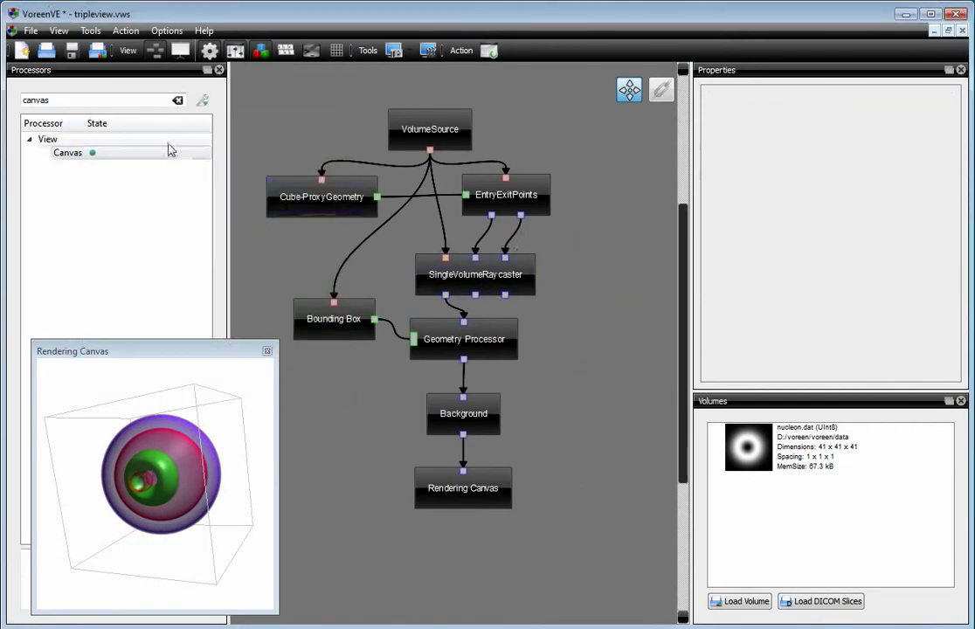
- Search 'quad', add a QuadView processor and detach Background from the Geometry Processor
left_click(87, 99)
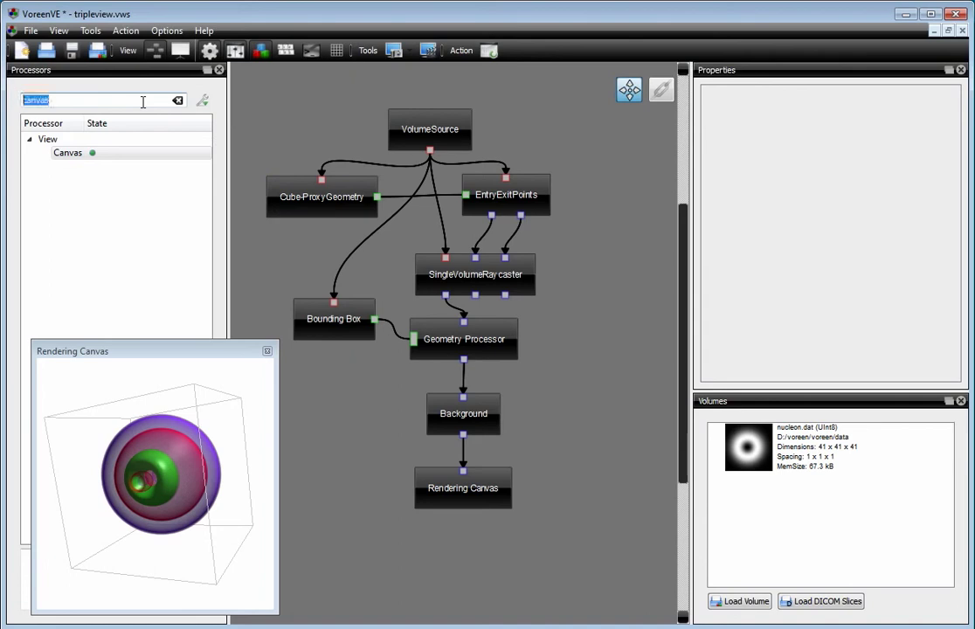
type("quad")
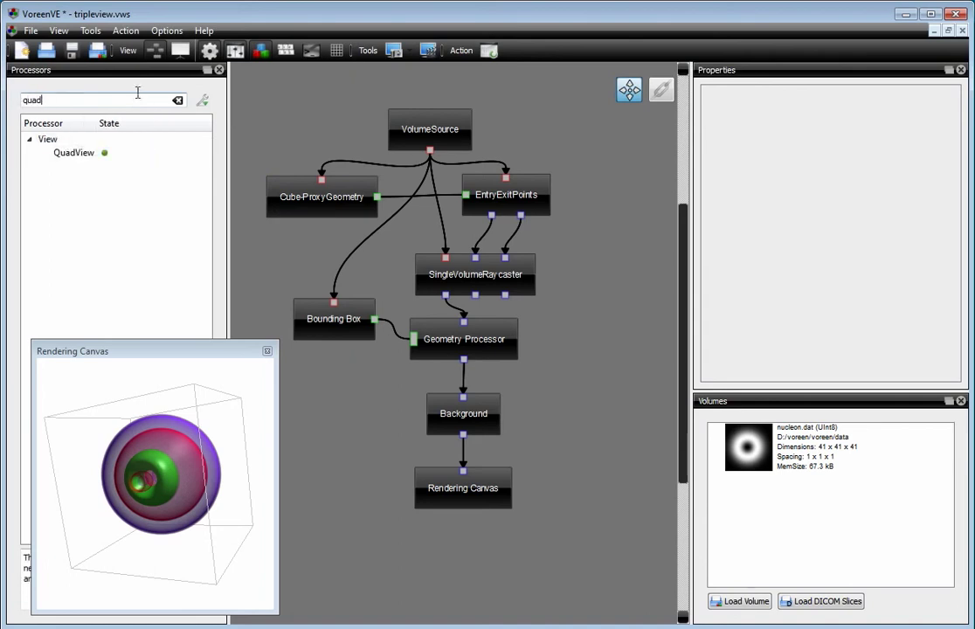
left_click(74, 152)
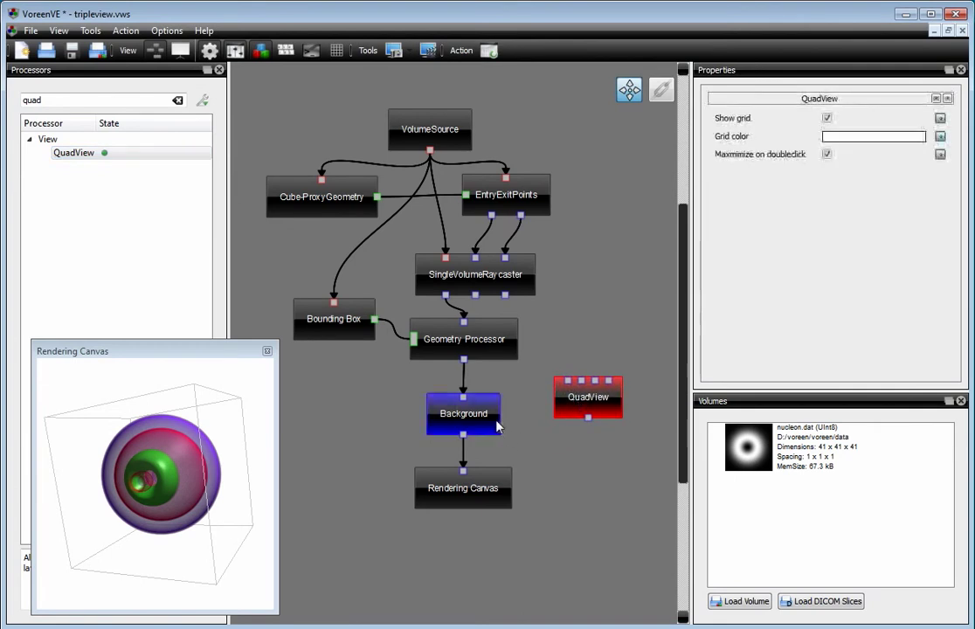
left_click(463, 413)
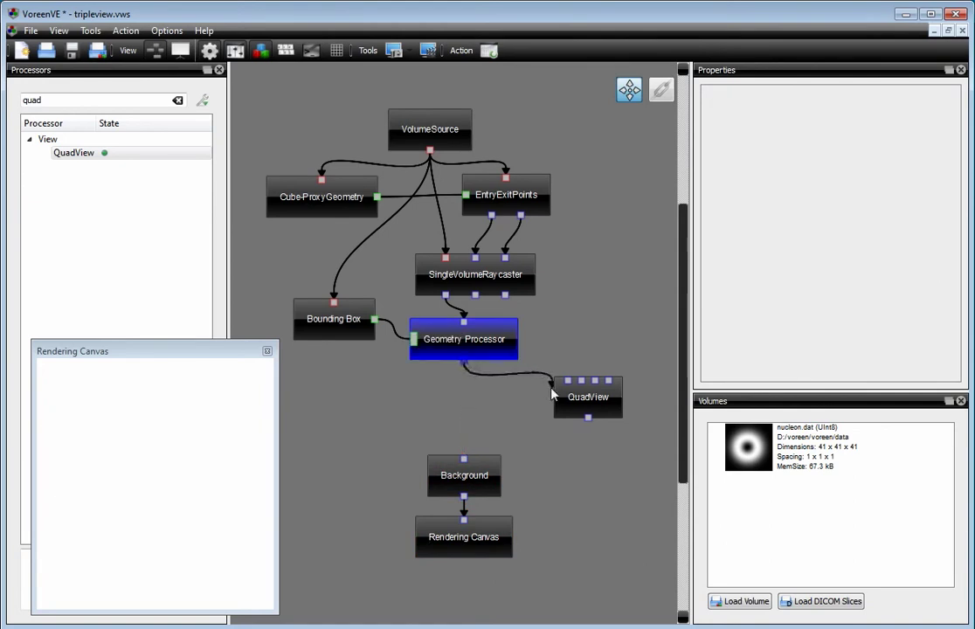
- Wire renderer outputs into QuadView and QuadView into Background, then rotate the four-view canvas
left_click(475, 273)
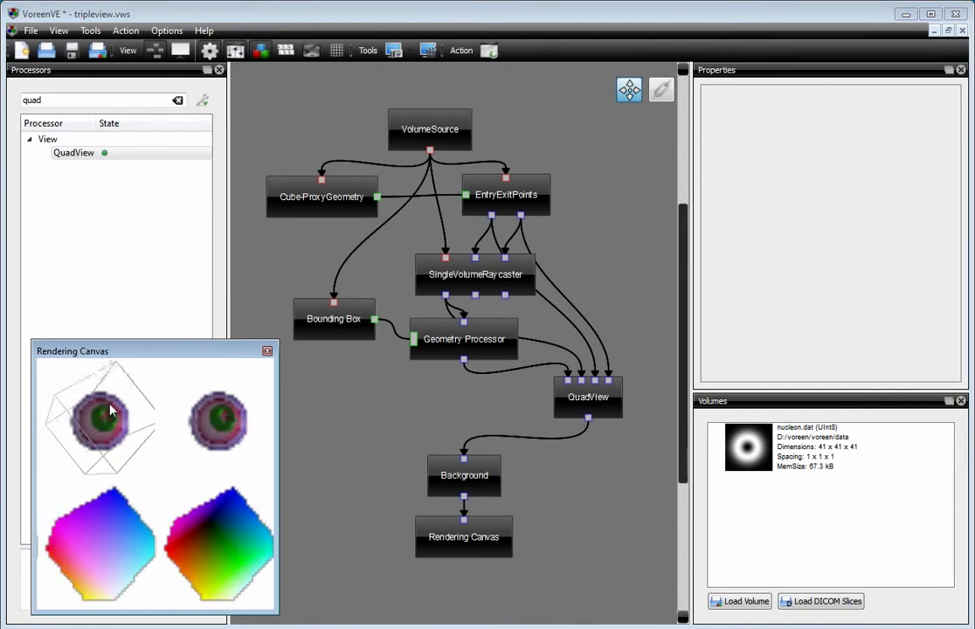
left_click_drag(108, 411, 154, 449)
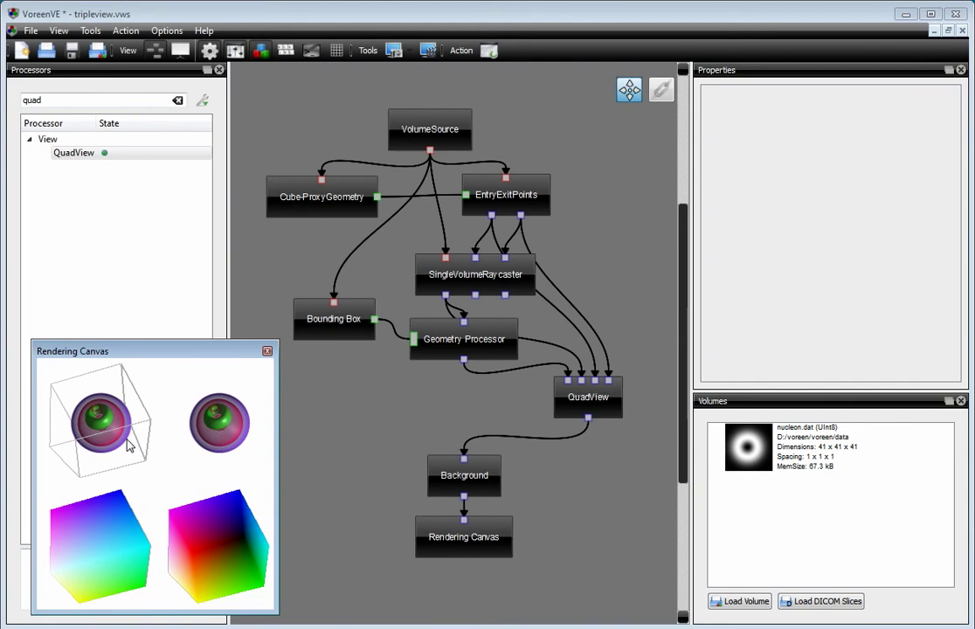
mouse_move(392, 304)
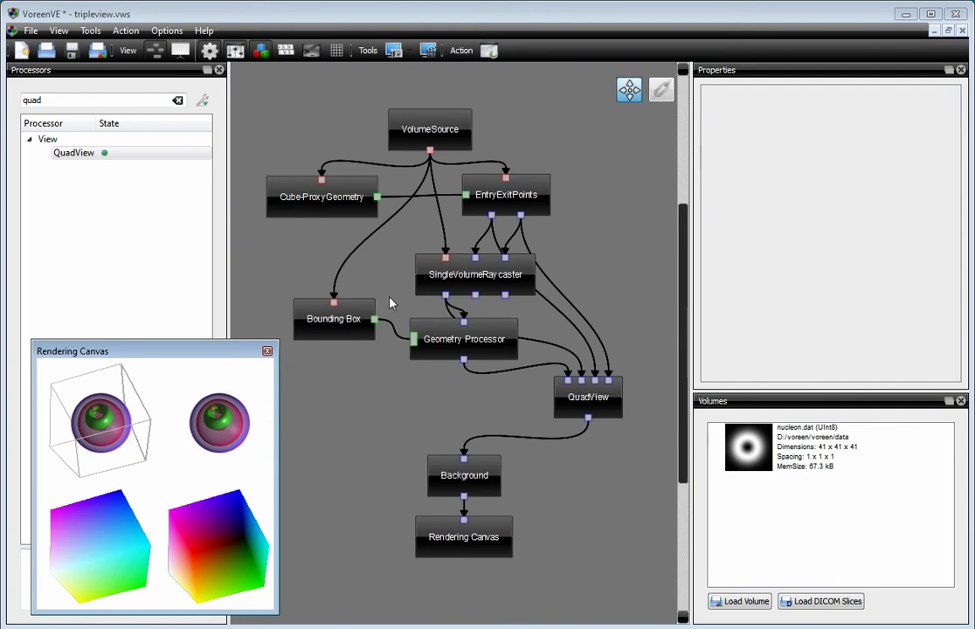